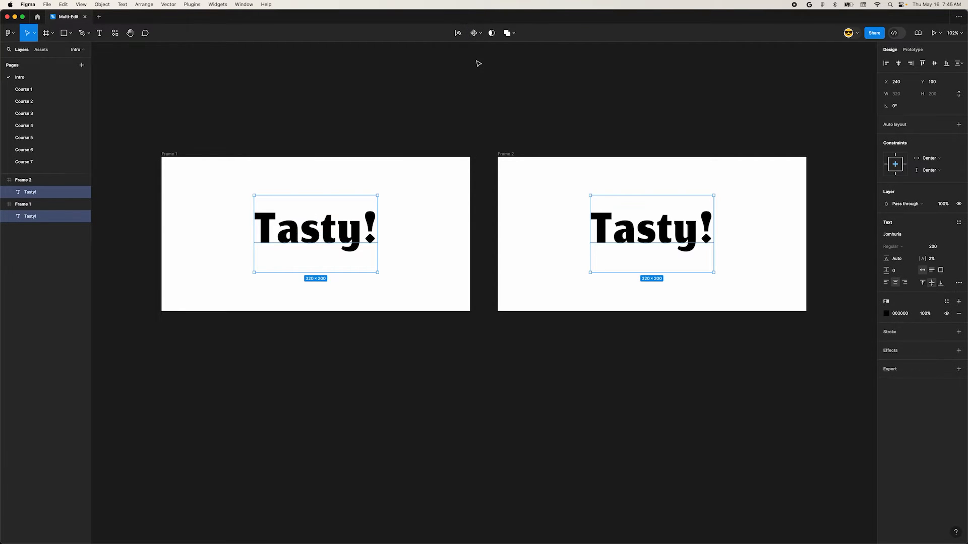
Go to the Course 1 page showing three frames with purple rounded squares.
{"action": "type", "text": "Yumm"}
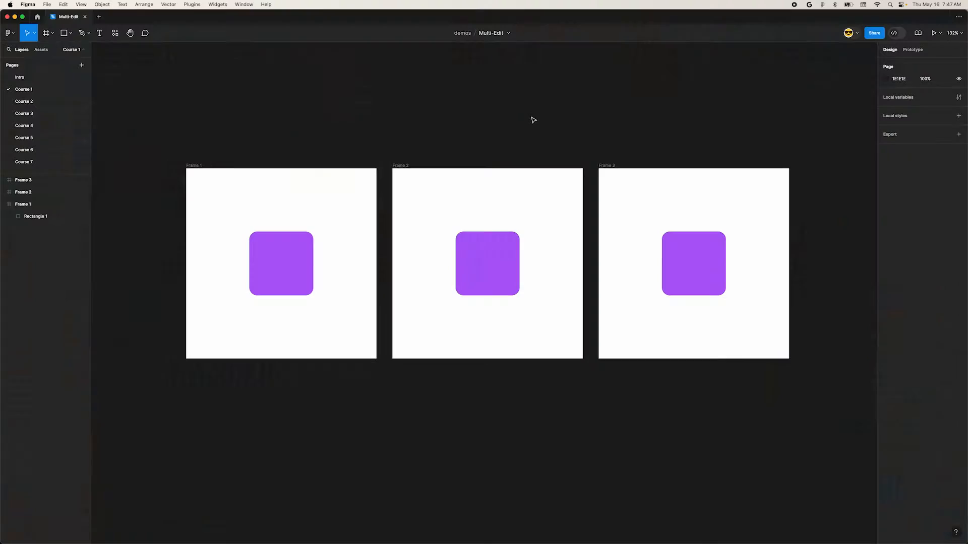
Select Rectangle 1, the purple 128×128 rounded square in Frame 1.
{"action": "left_click", "coordinate": [281, 264]}
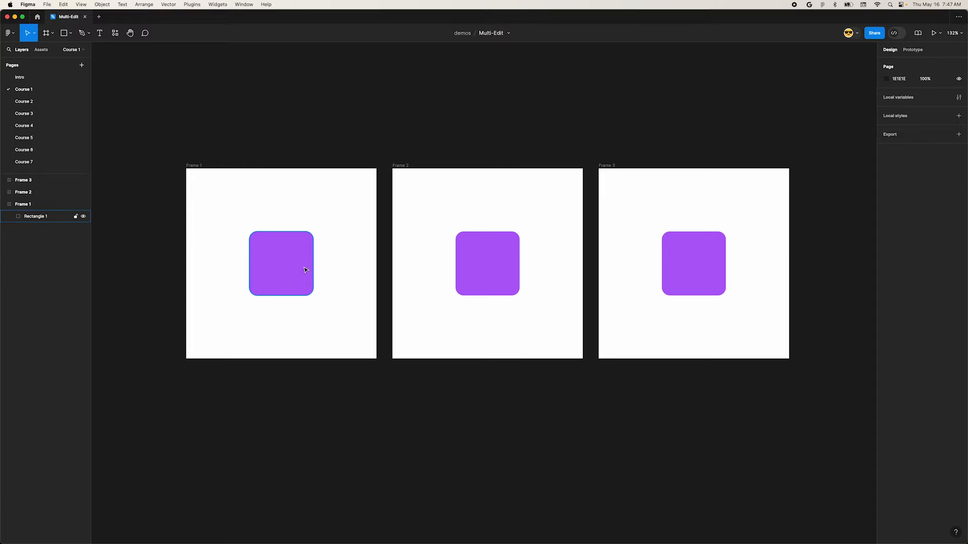
{"action": "left_click", "coordinate": [280, 263]}
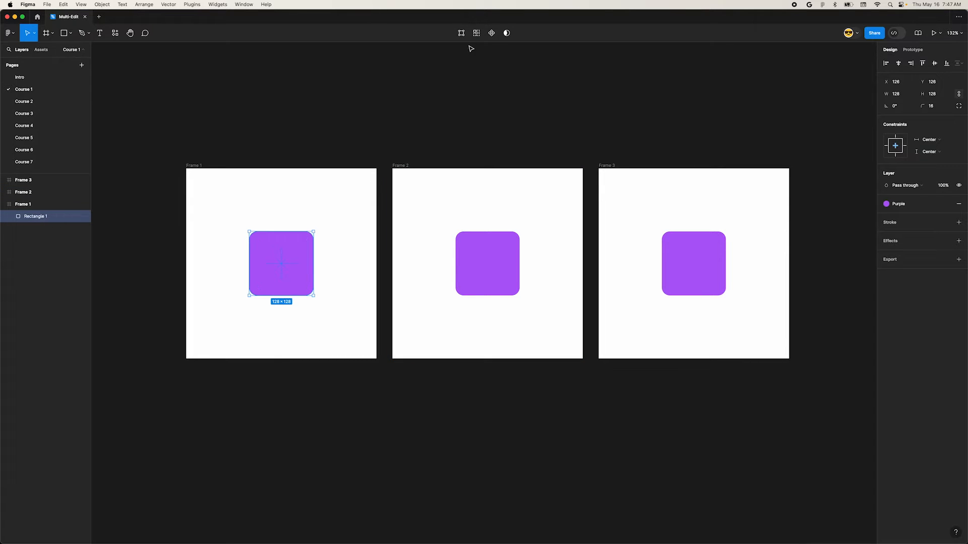
{"action": "mouse_move", "coordinate": [475, 32]}
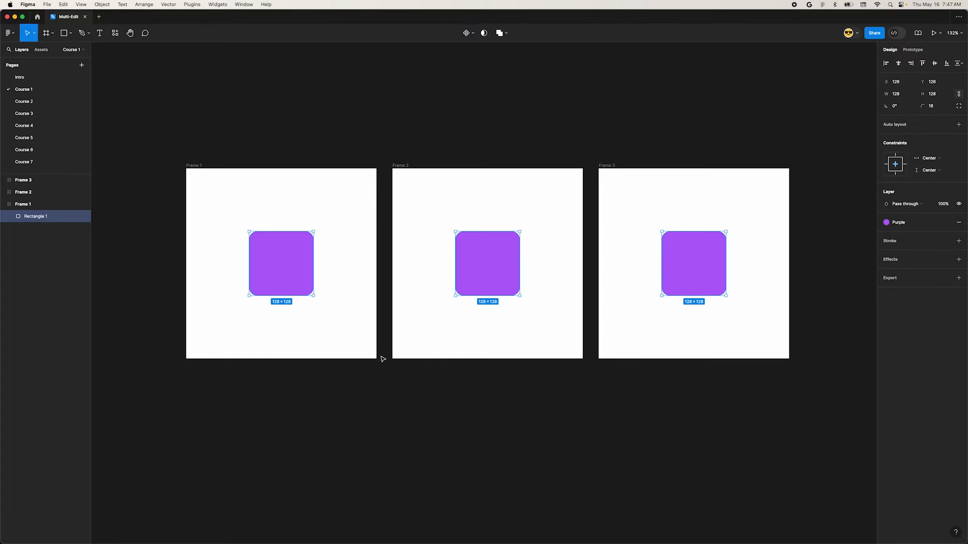
{"action": "mouse_move", "coordinate": [595, 343]}
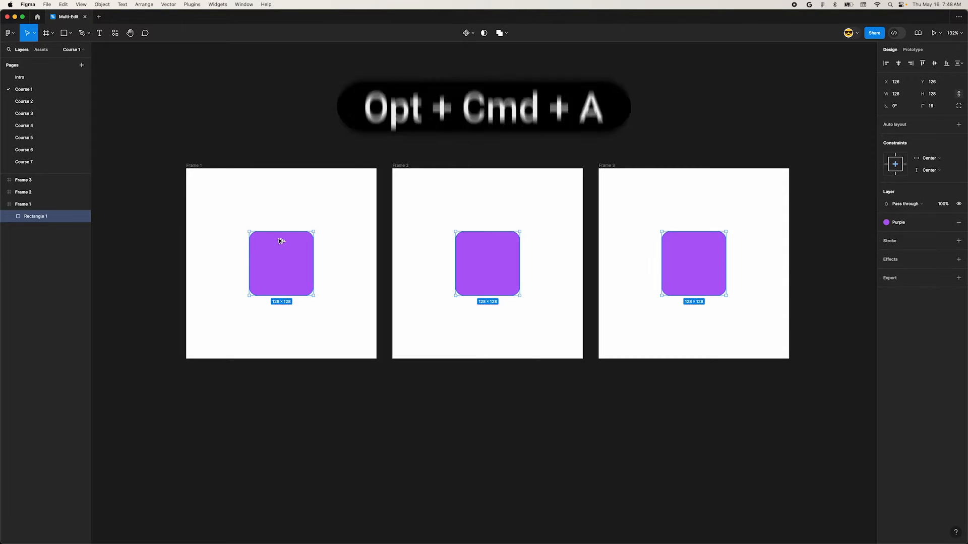
Switch to the Course 2 page and select the Tasty! text layer.
{"action": "left_click", "coordinate": [24, 101]}
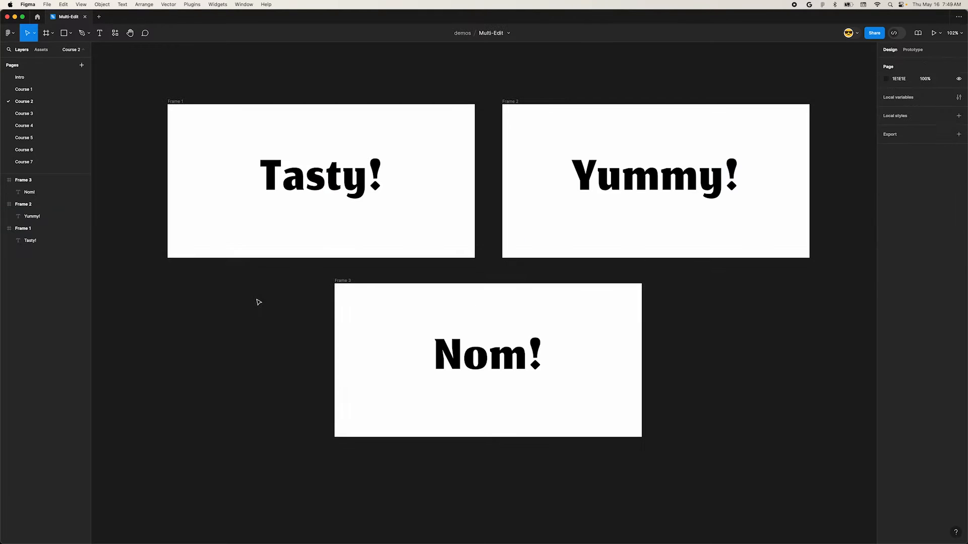
{"action": "left_click", "coordinate": [320, 177]}
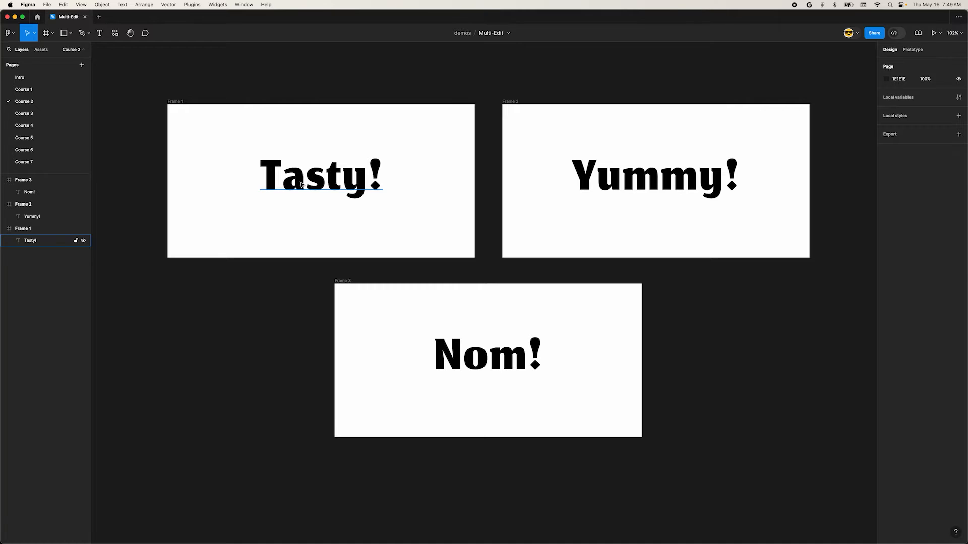
{"action": "left_click", "coordinate": [320, 179]}
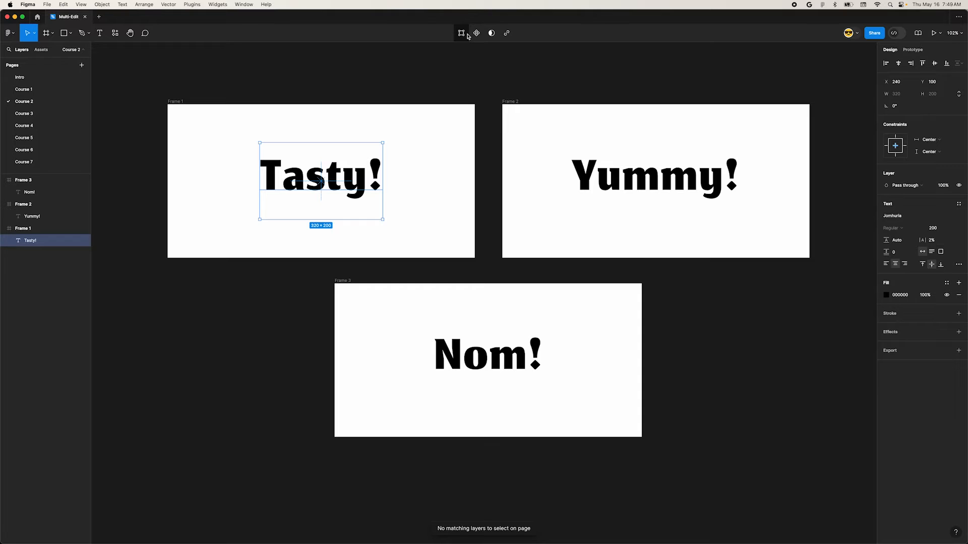
{"action": "mouse_move", "coordinate": [25, 228]}
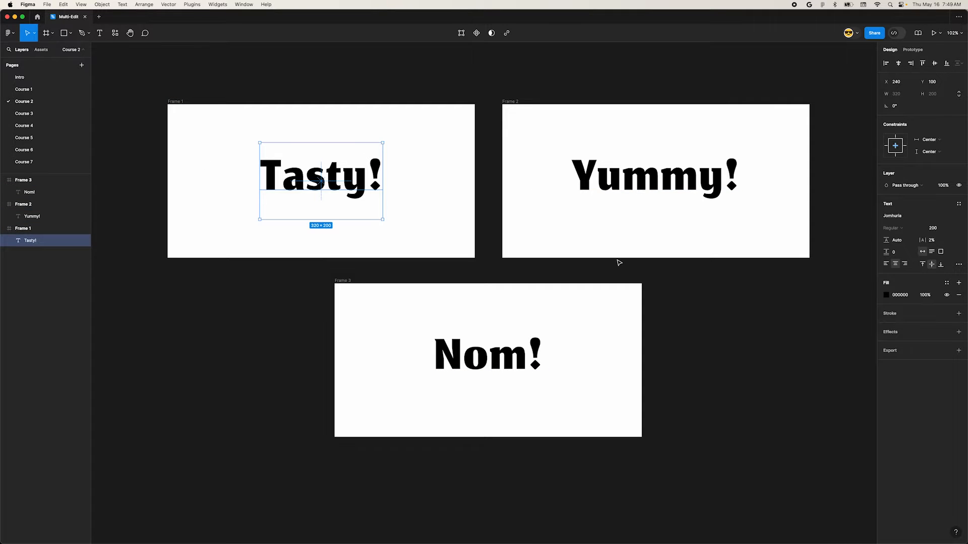
{"action": "mouse_move", "coordinate": [575, 262]}
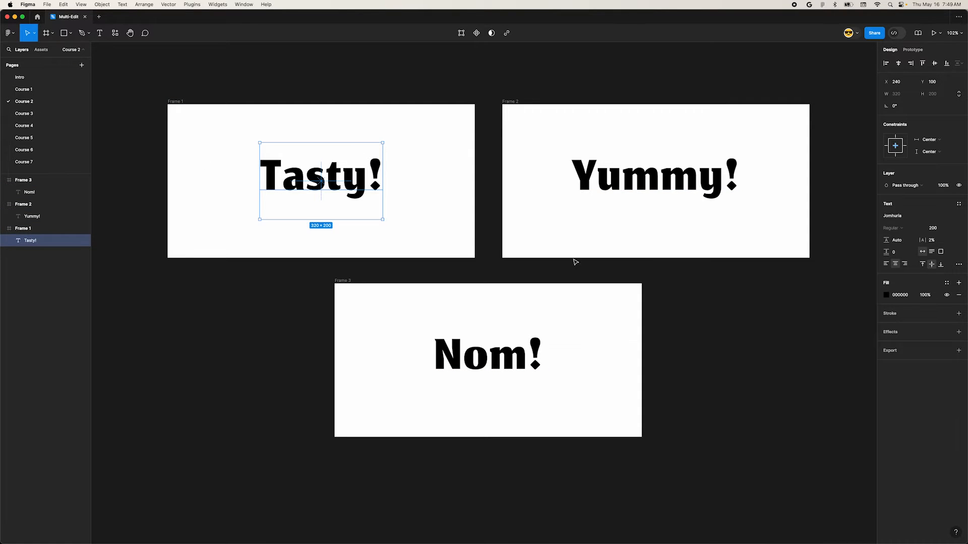
{"action": "mouse_move", "coordinate": [500, 263]}
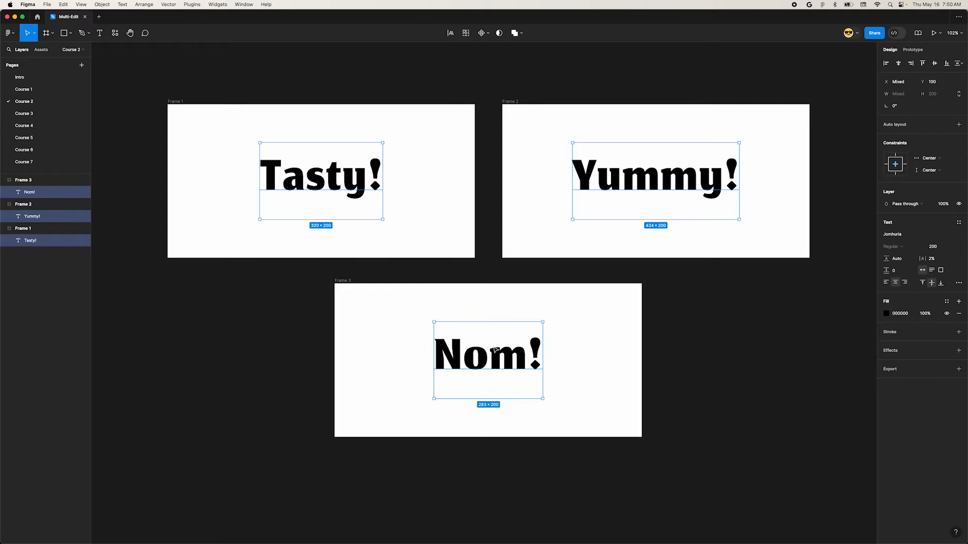
Batch-rename the Tasty!, Yummy! and Nom! text layers to 'Text' with Cmd+R.
{"action": "key", "text": "cmd+r"}
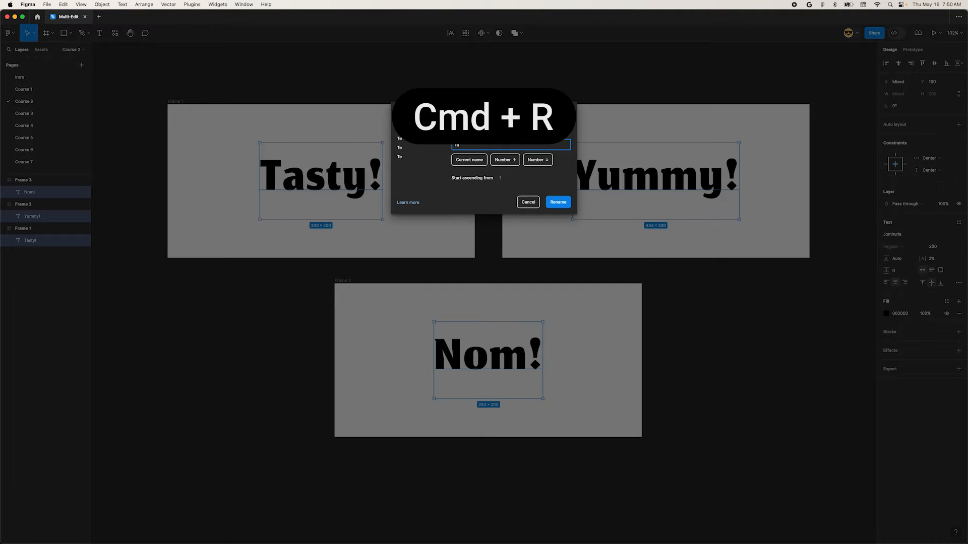
{"action": "left_click", "coordinate": [556, 201]}
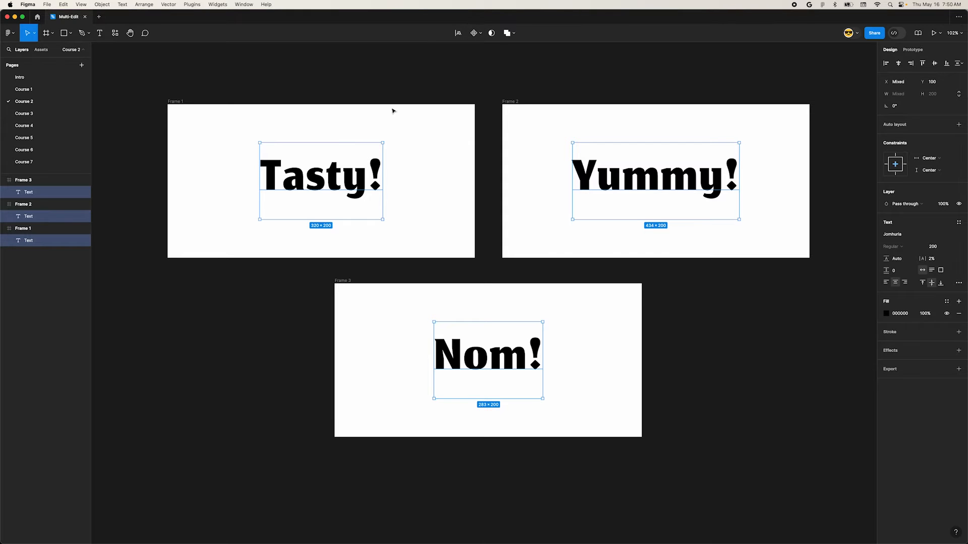
{"action": "mouse_move", "coordinate": [412, 171]}
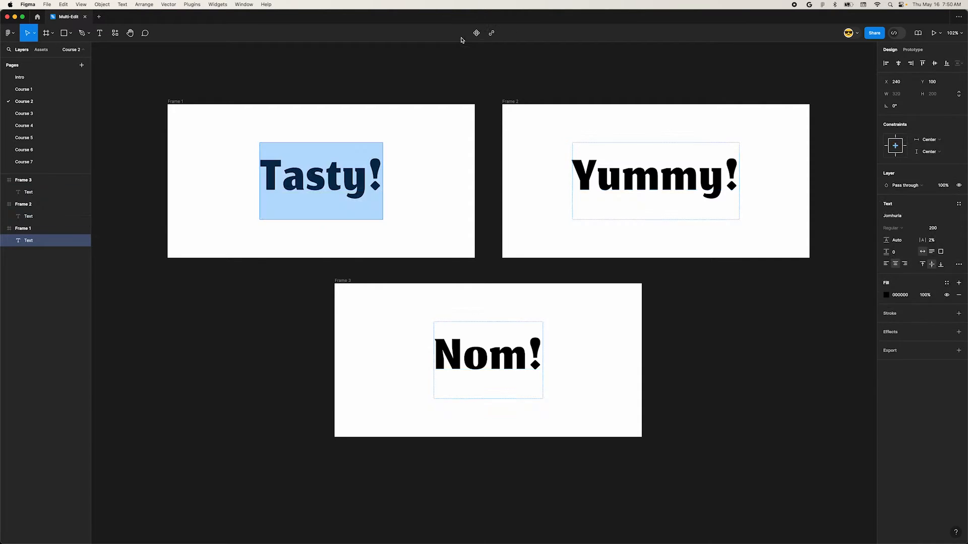
Retype the headings to 'Yay!', then change Frames 1 and 2 to 'Yummy!'.
{"action": "key", "text": "Enter"}
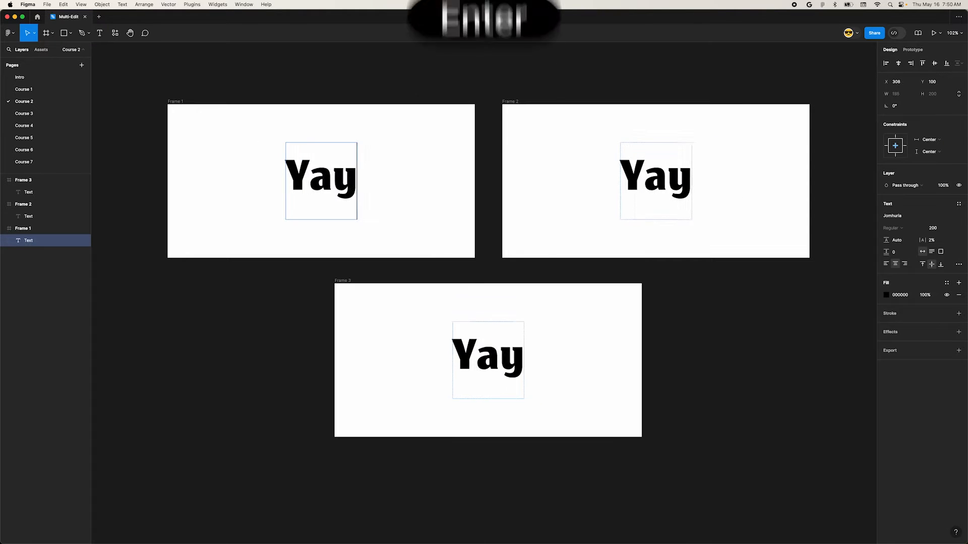
{"action": "type", "text": "!"}
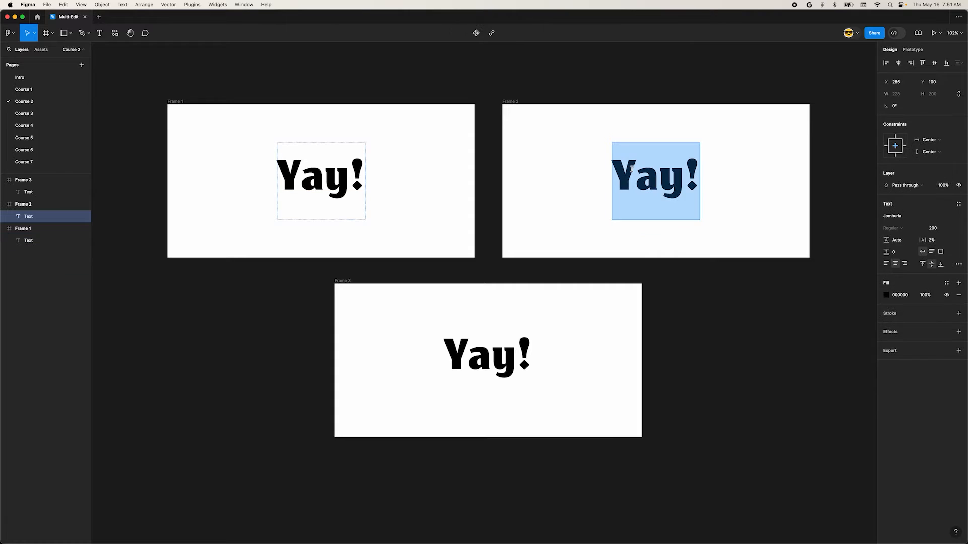
{"action": "type", "text": "Yumm"}
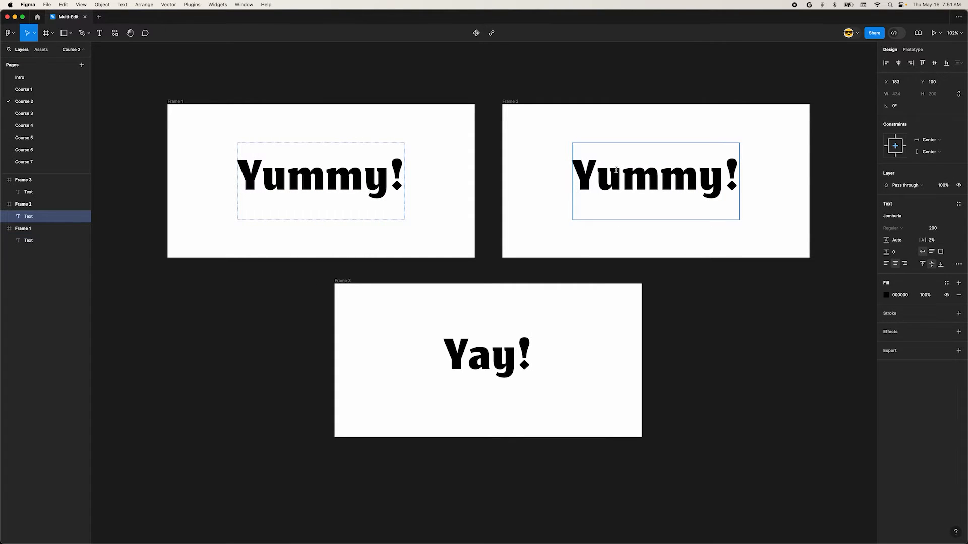
{"action": "mouse_move", "coordinate": [550, 236]}
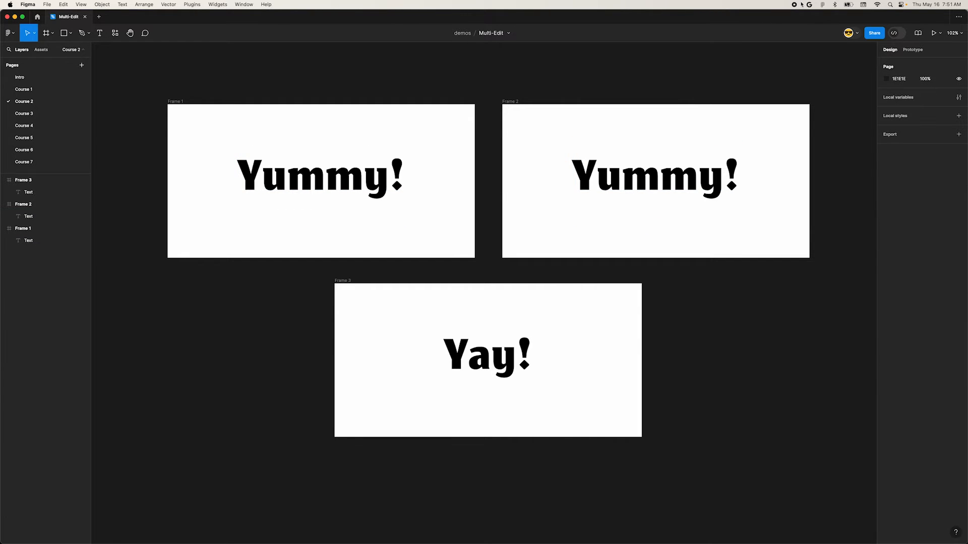
On Course 3, select the top-left red circles and show the colour styles list.
{"action": "left_click", "coordinate": [24, 113]}
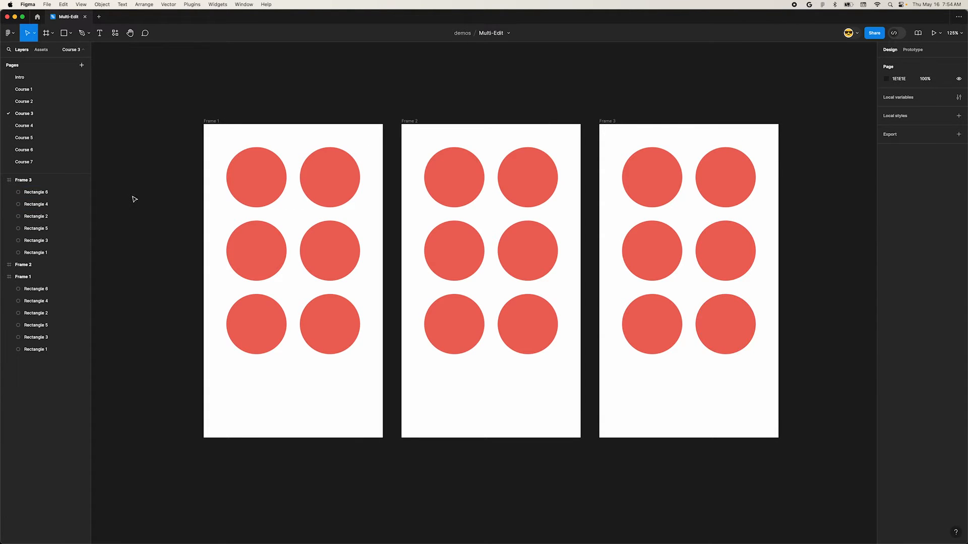
{"action": "mouse_move", "coordinate": [390, 200]}
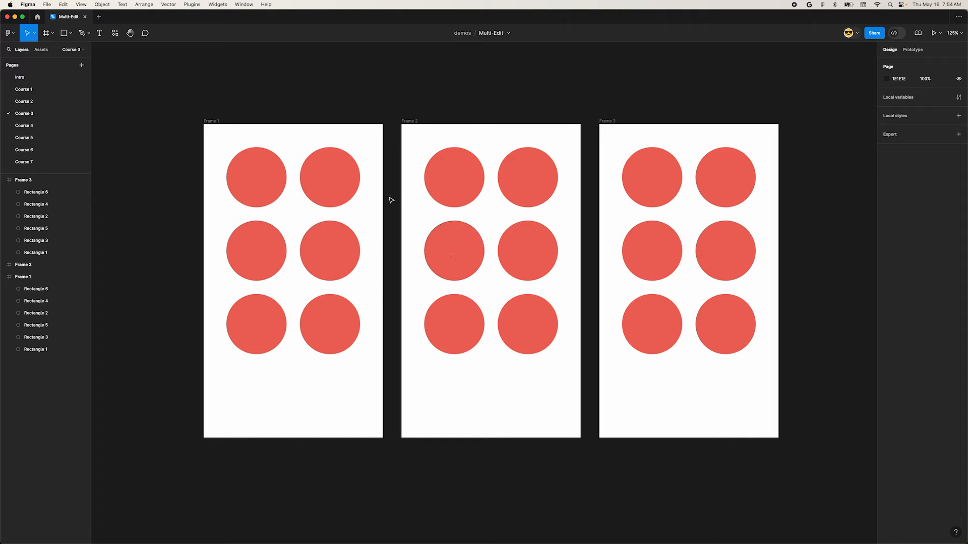
{"action": "left_click", "coordinate": [255, 178]}
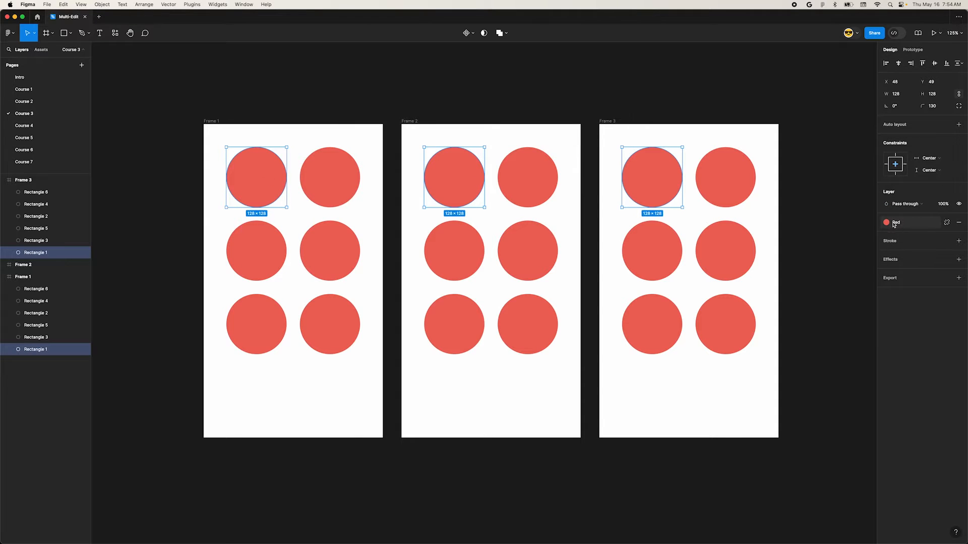
{"action": "left_click", "coordinate": [886, 222]}
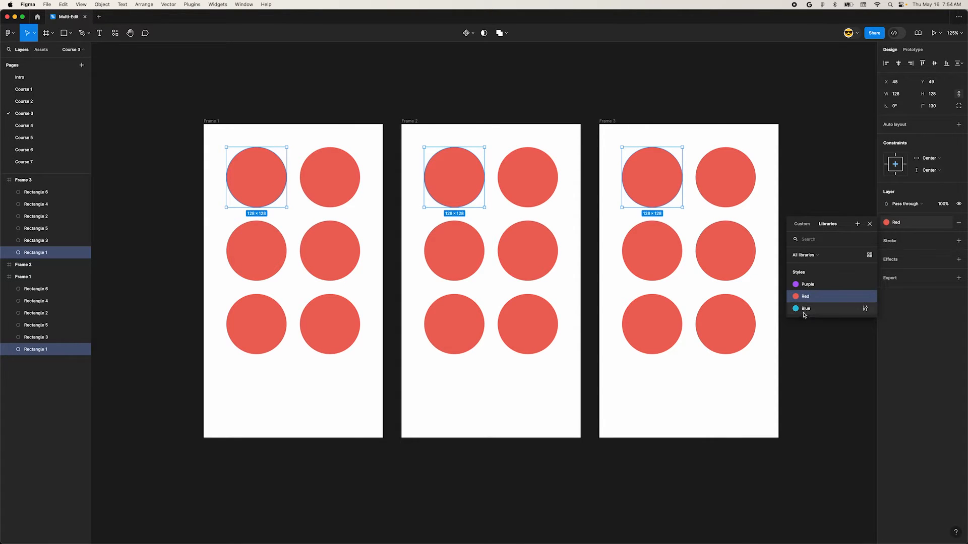
{"action": "left_click", "coordinate": [805, 308]}
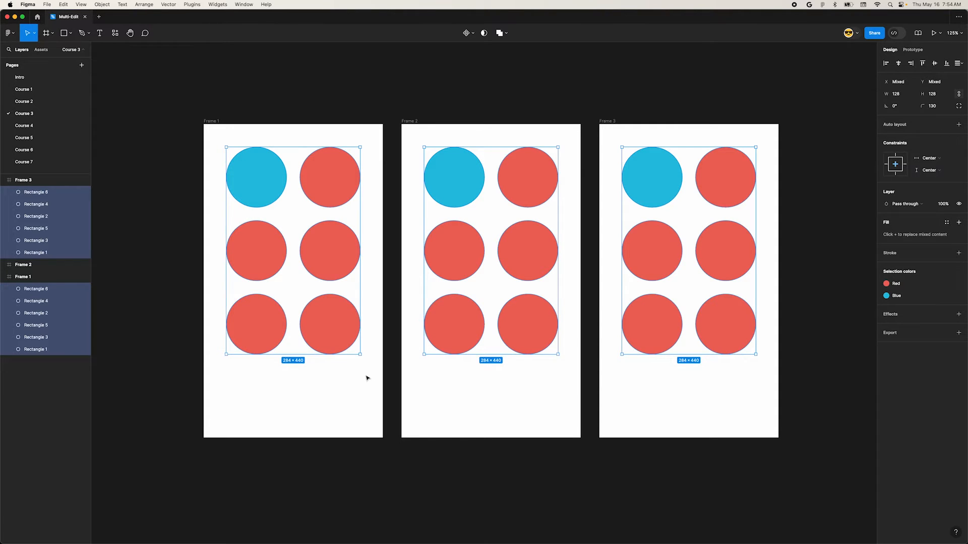
{"action": "mouse_move", "coordinate": [465, 302]}
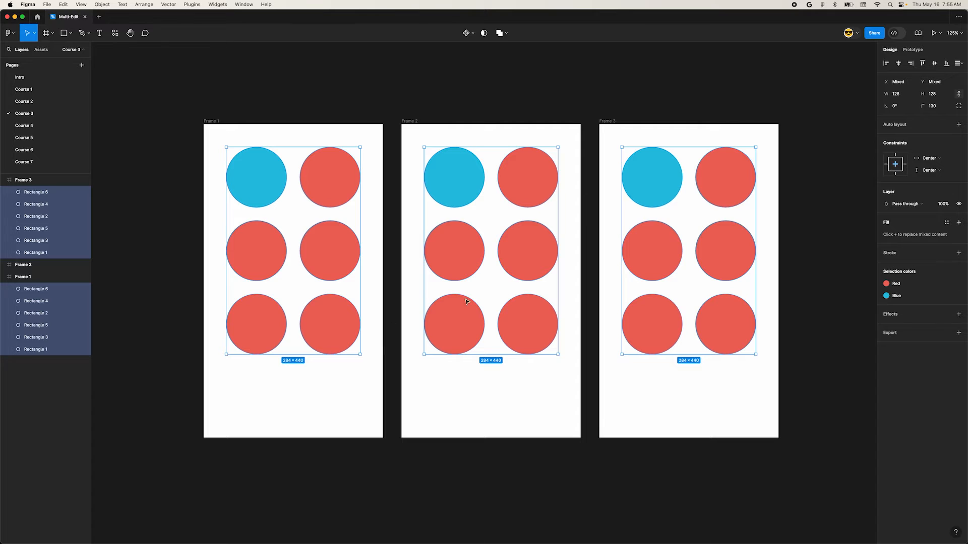
Add auto layout around each frame's six circles and expand Frame 2's layers.
{"action": "key", "text": "shift+a"}
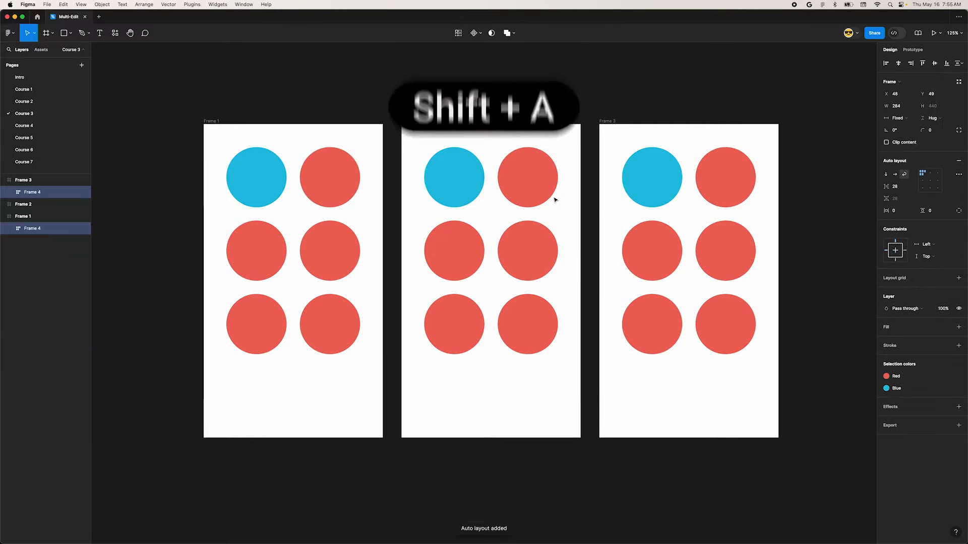
{"action": "key", "text": "shift+a"}
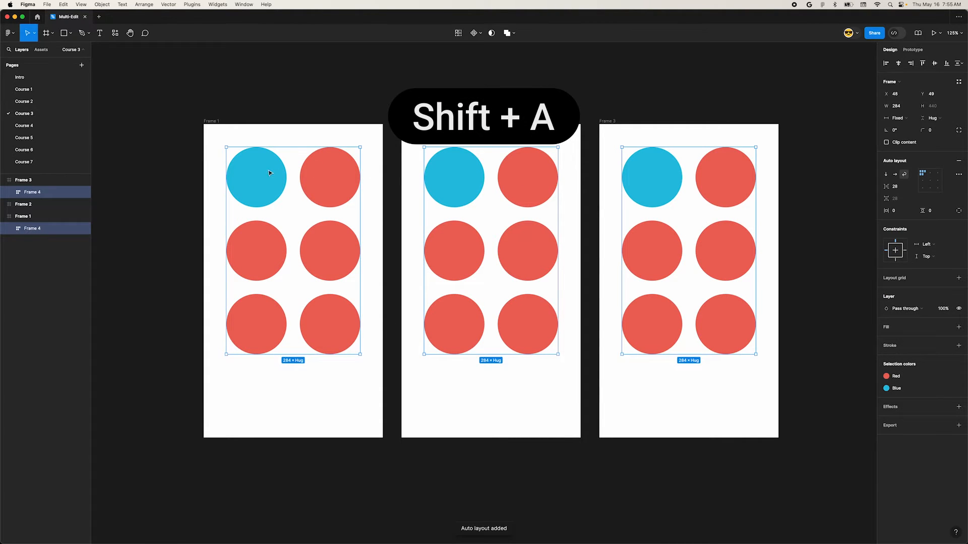
{"action": "key", "text": "shift+a"}
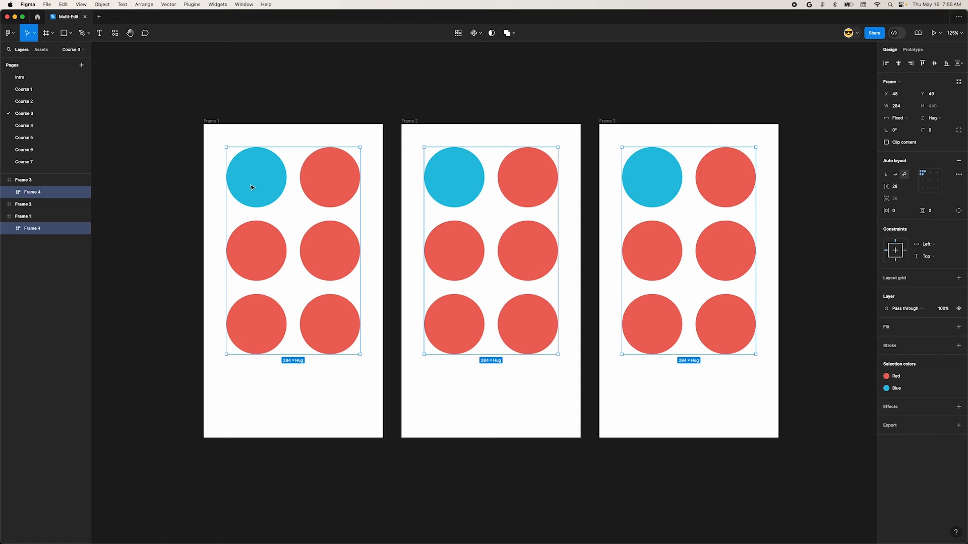
{"action": "left_click", "coordinate": [24, 204]}
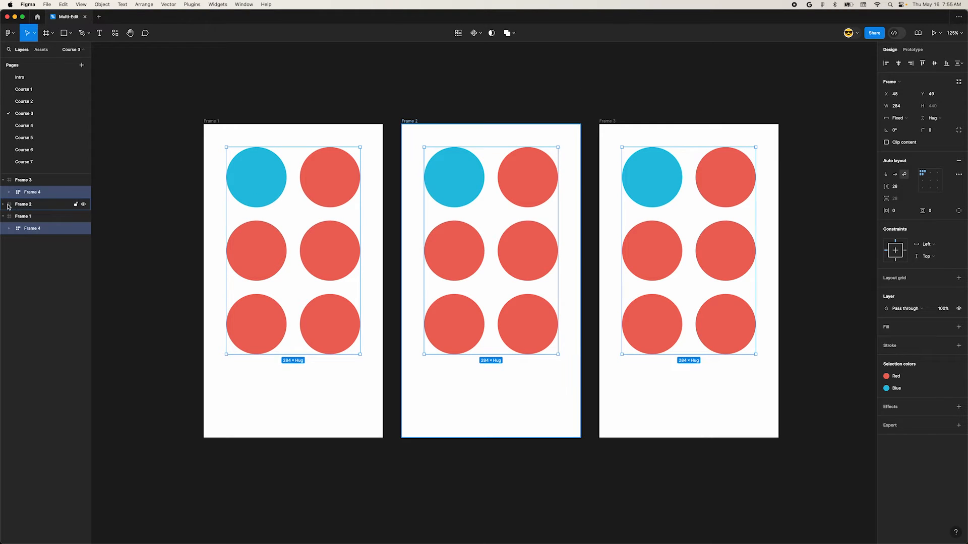
{"action": "left_click", "coordinate": [3, 204]}
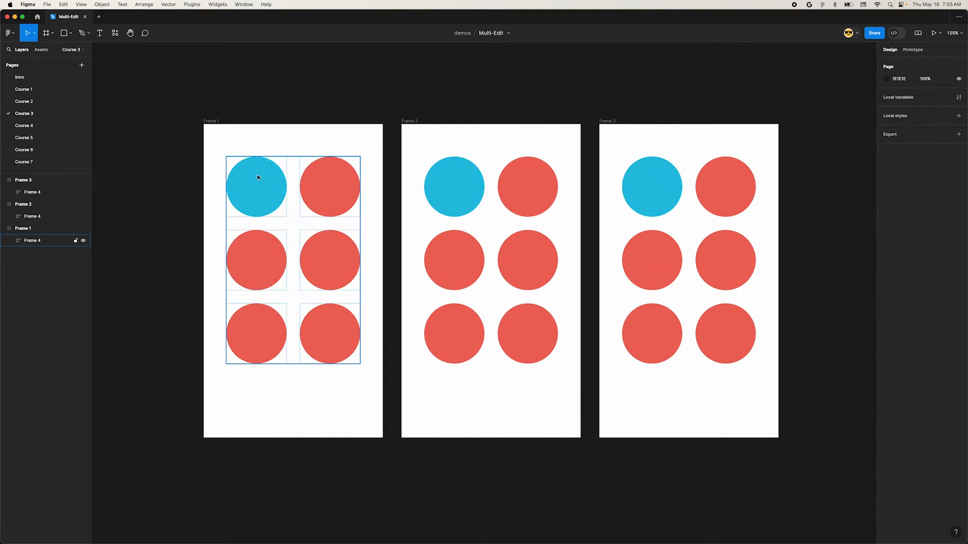
Centre the Frame 4 circle grids horizontally, then go to the Course 4 page.
{"action": "left_click", "coordinate": [255, 187]}
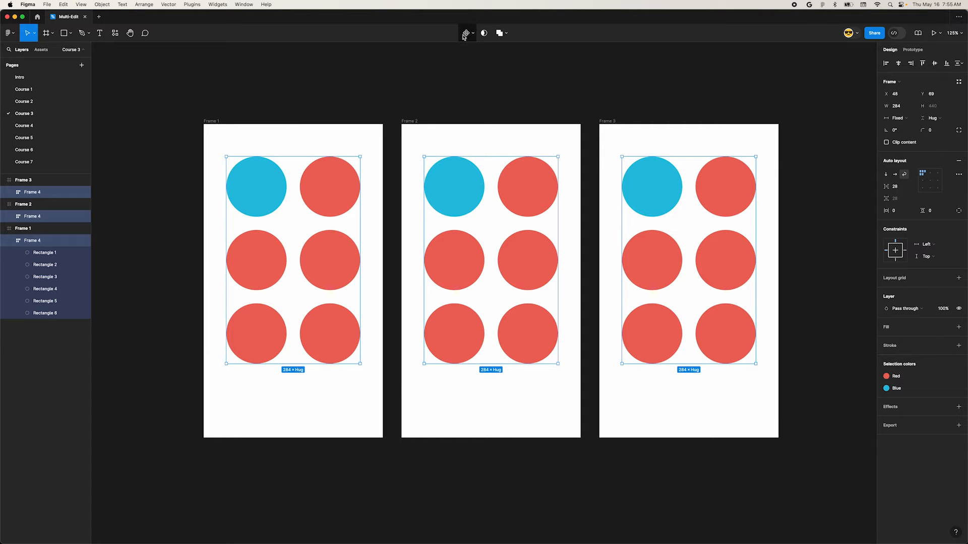
{"action": "left_click", "coordinate": [899, 63]}
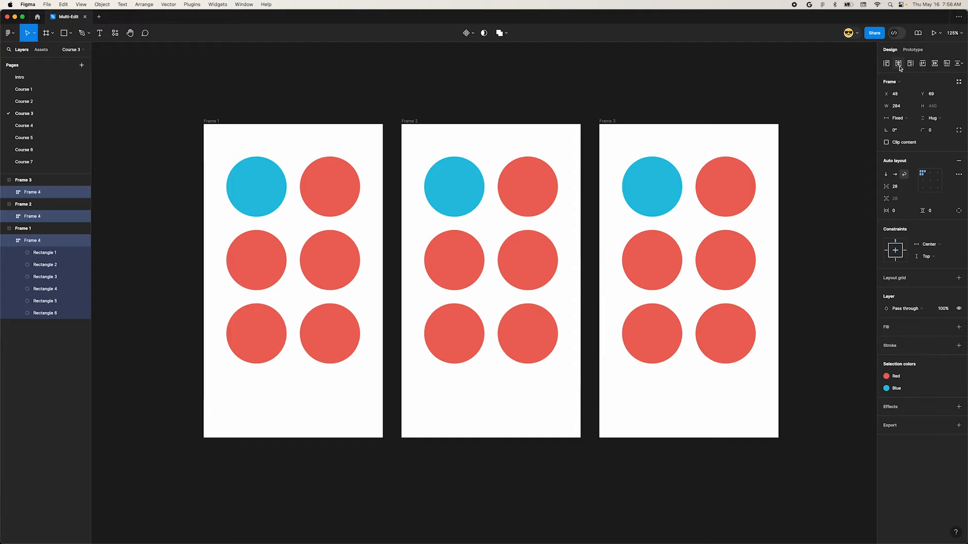
{"action": "left_click", "coordinate": [24, 126]}
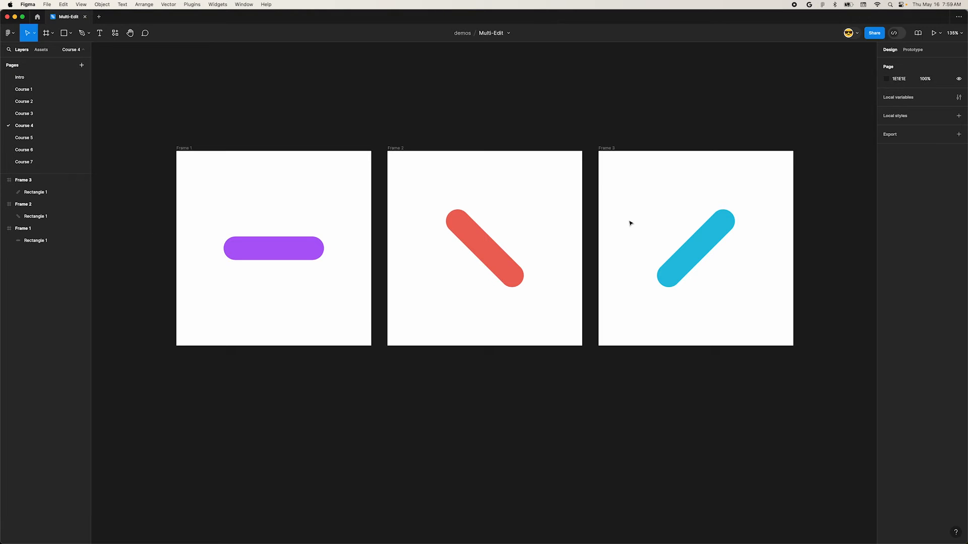
Rotate the purple, red and blue pills together by +45°, then switch to Course 5.
{"action": "left_click", "coordinate": [23, 204]}
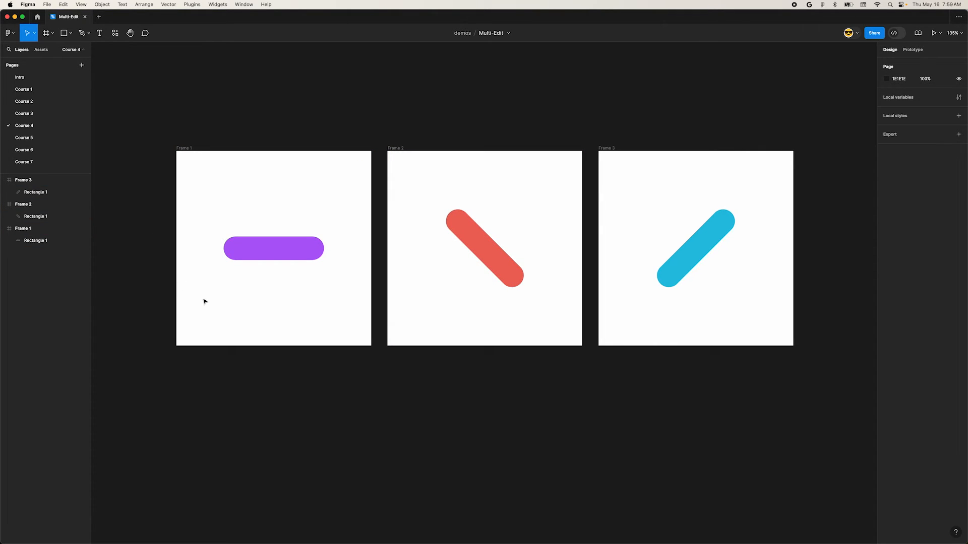
{"action": "mouse_move", "coordinate": [449, 259]}
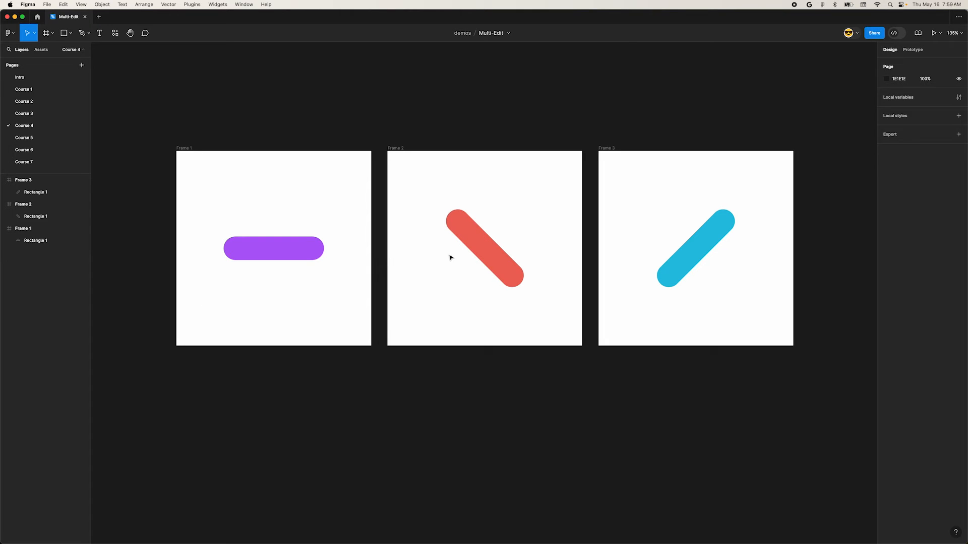
{"action": "mouse_move", "coordinate": [652, 292]}
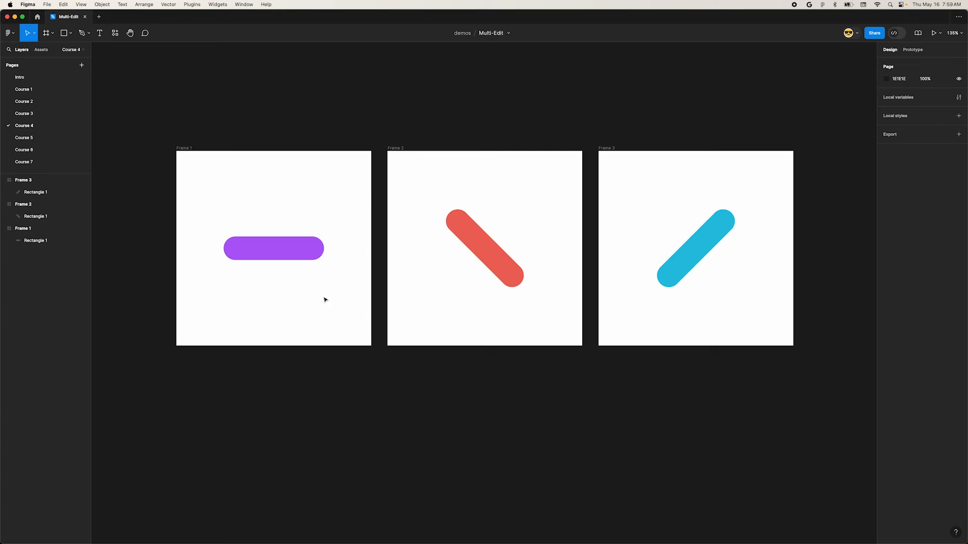
{"action": "left_click", "coordinate": [273, 248]}
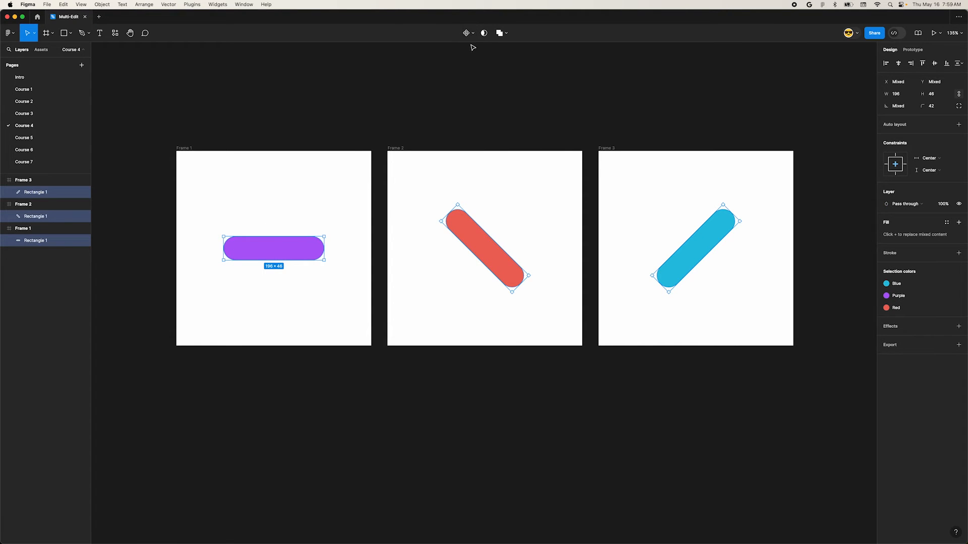
{"action": "left_click", "coordinate": [898, 106]}
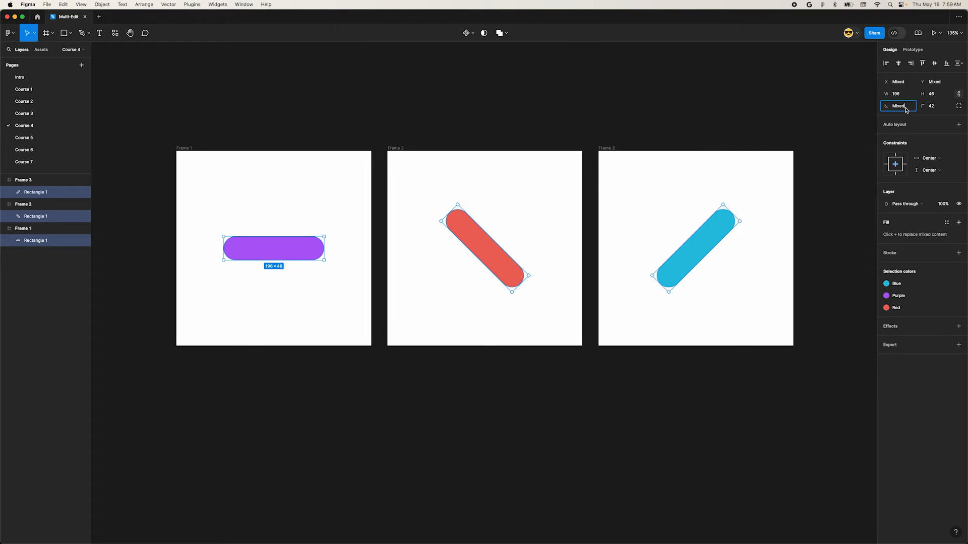
{"action": "type", "text": "+45"}
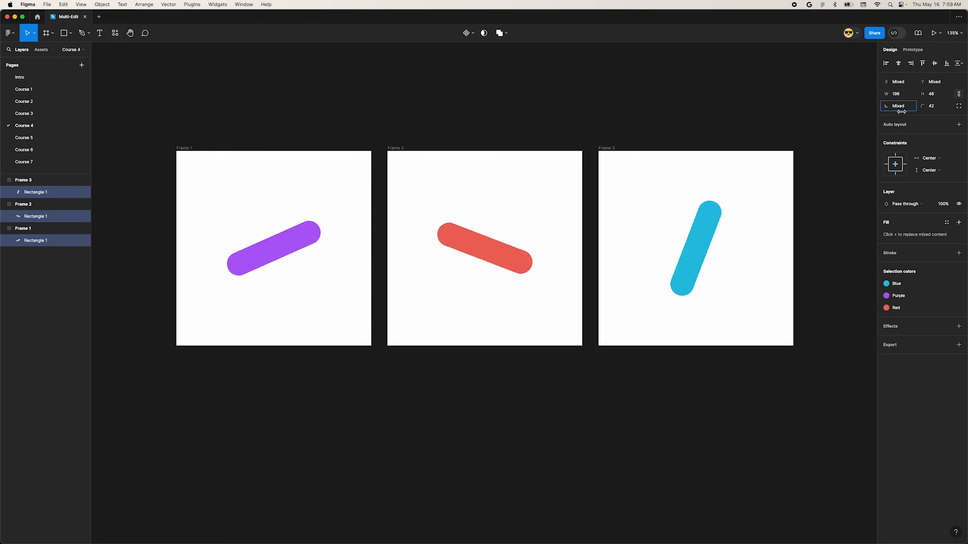
{"action": "left_click", "coordinate": [25, 137]}
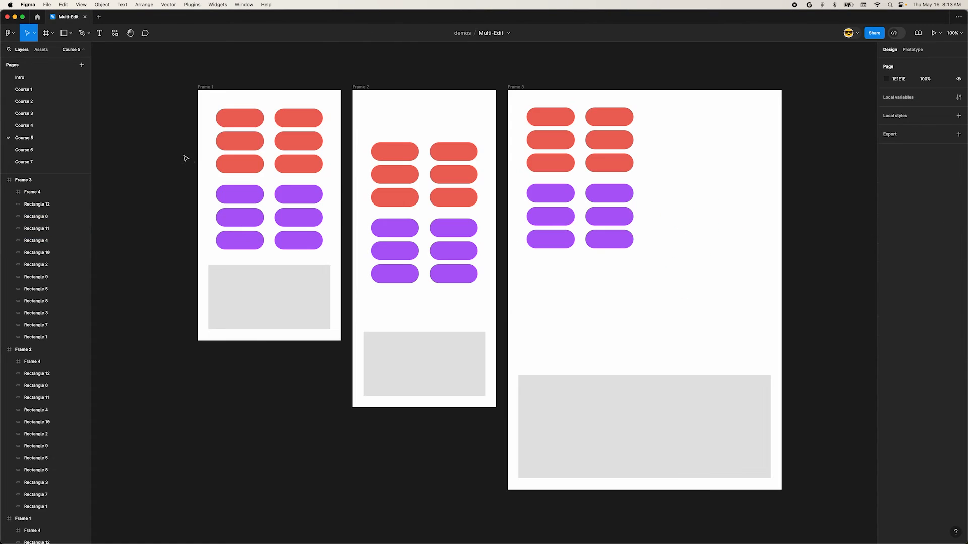
Select each frame's top-left red pill and drag them into the grey Frame 4 boxes.
{"action": "left_click", "coordinate": [298, 164]}
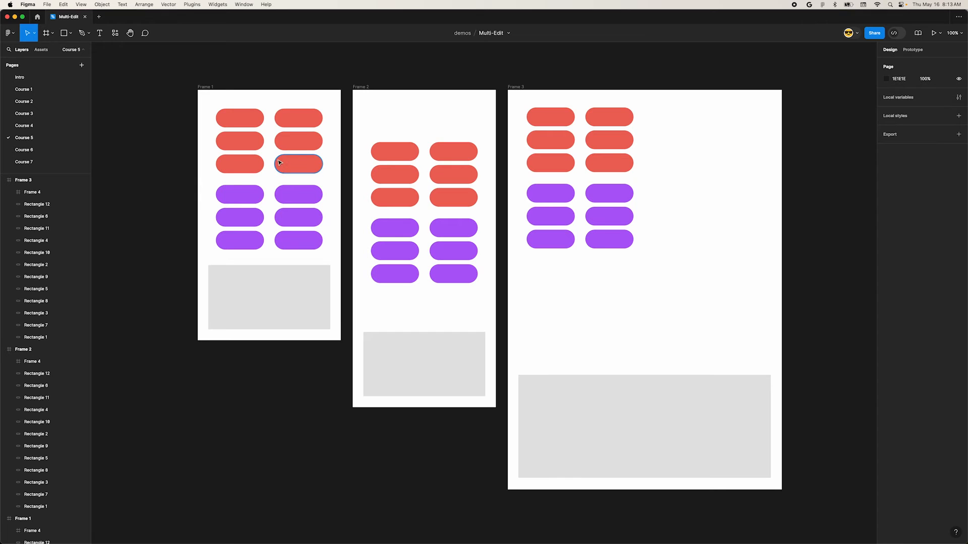
{"action": "left_click", "coordinate": [240, 118]}
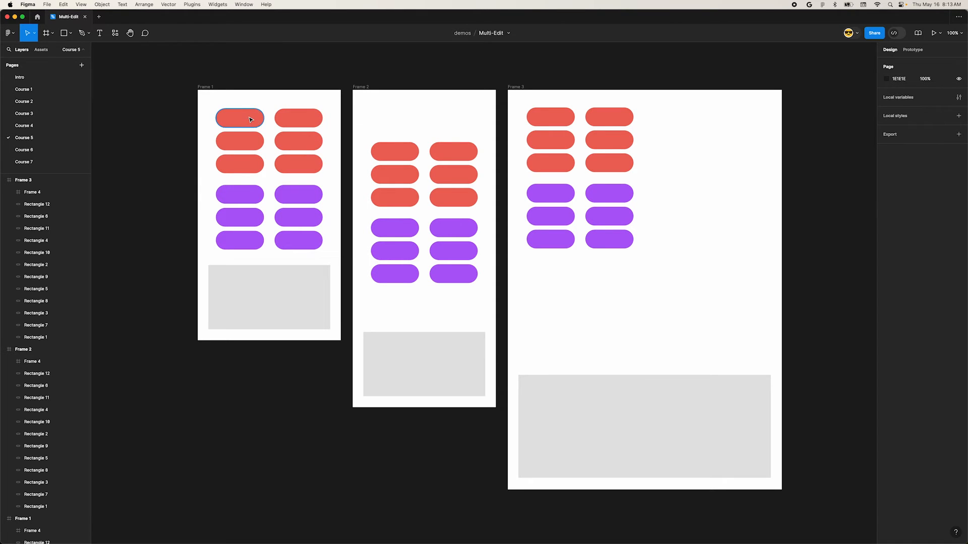
{"action": "left_click", "coordinate": [298, 118]}
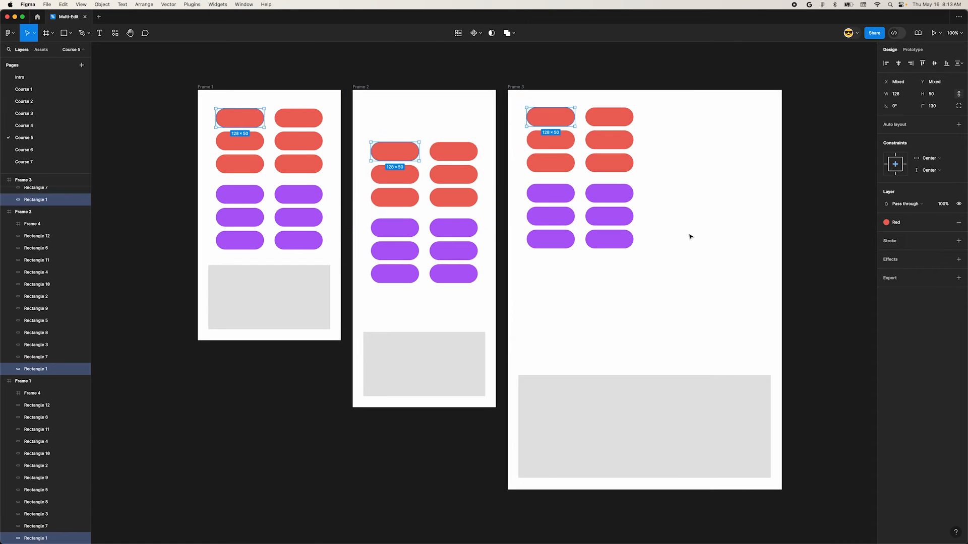
{"action": "mouse_move", "coordinate": [49, 368]}
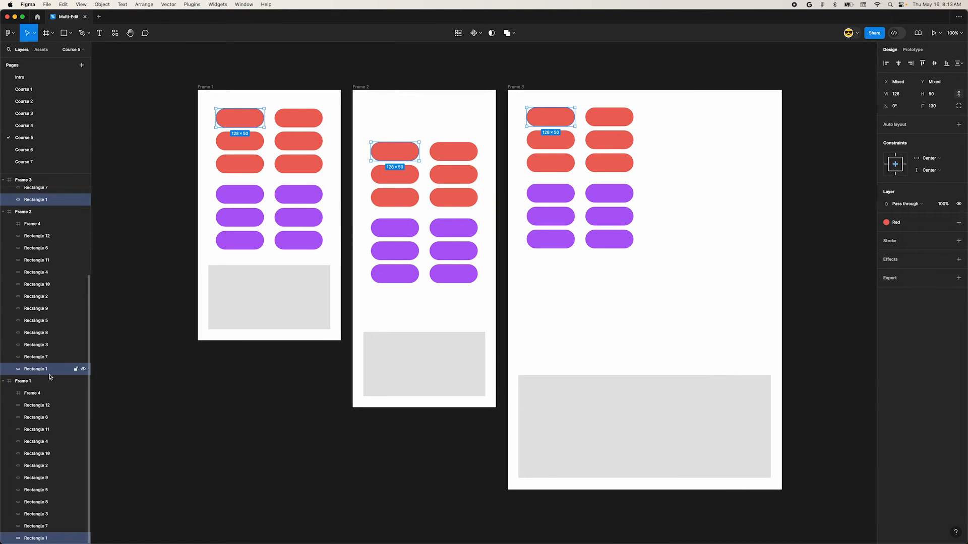
{"action": "left_click", "coordinate": [31, 393]}
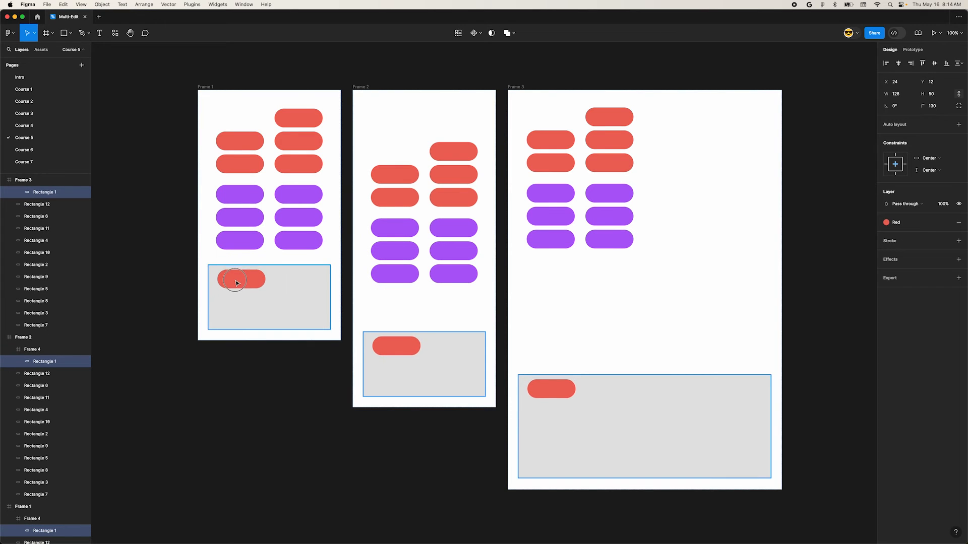
{"action": "left_click_drag", "start_coordinate": [234, 279], "coordinate": [247, 290]}
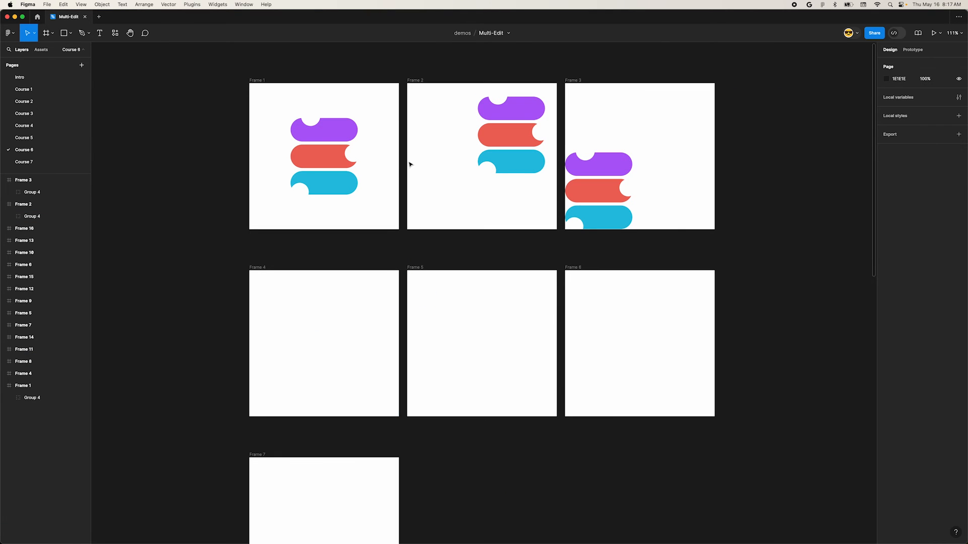
{"action": "mouse_move", "coordinate": [196, 143]}
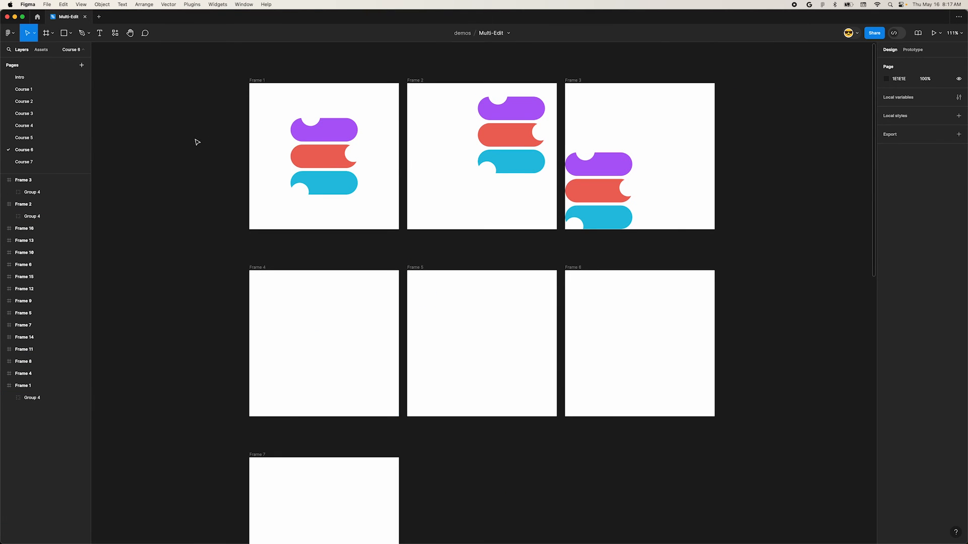
Copy the three Group 4 logos into the empty Course 6 frames in place, then open Course 7.
{"action": "left_click", "coordinate": [322, 155]}
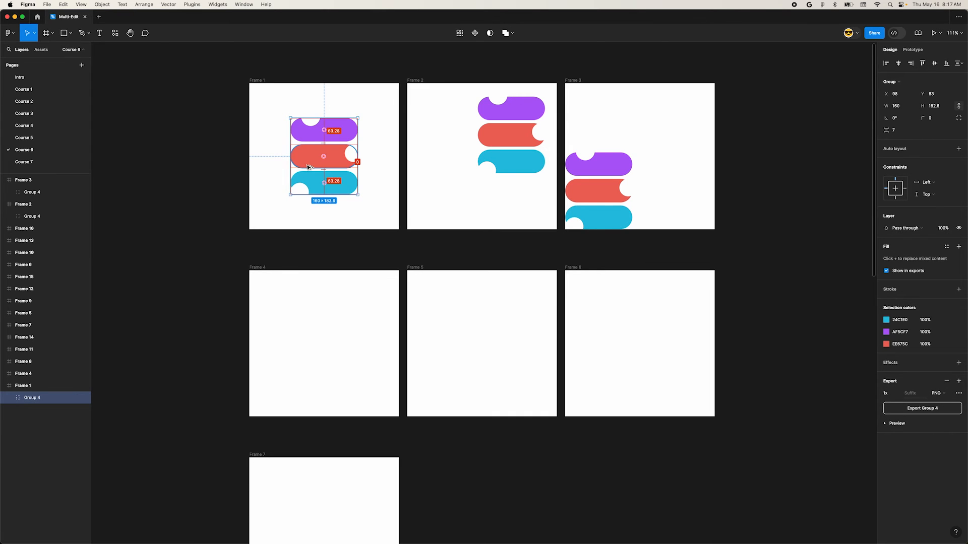
{"action": "key", "text": "cmd+c"}
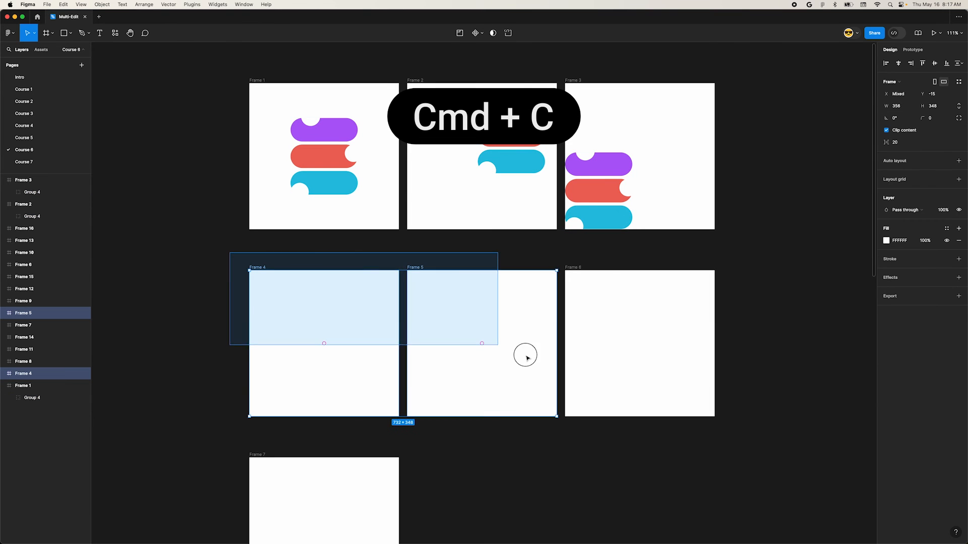
{"action": "key", "text": "cmd+v"}
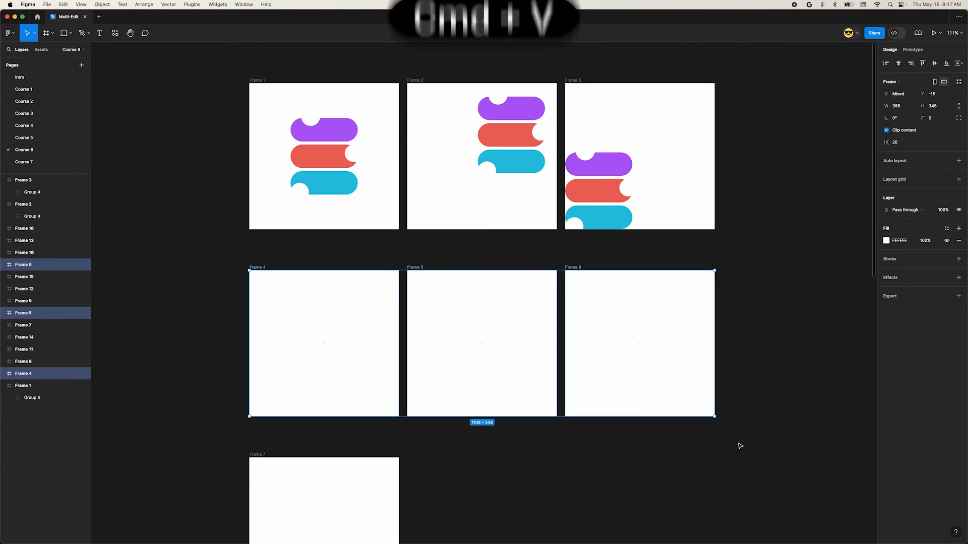
{"action": "key", "text": "cmd+v"}
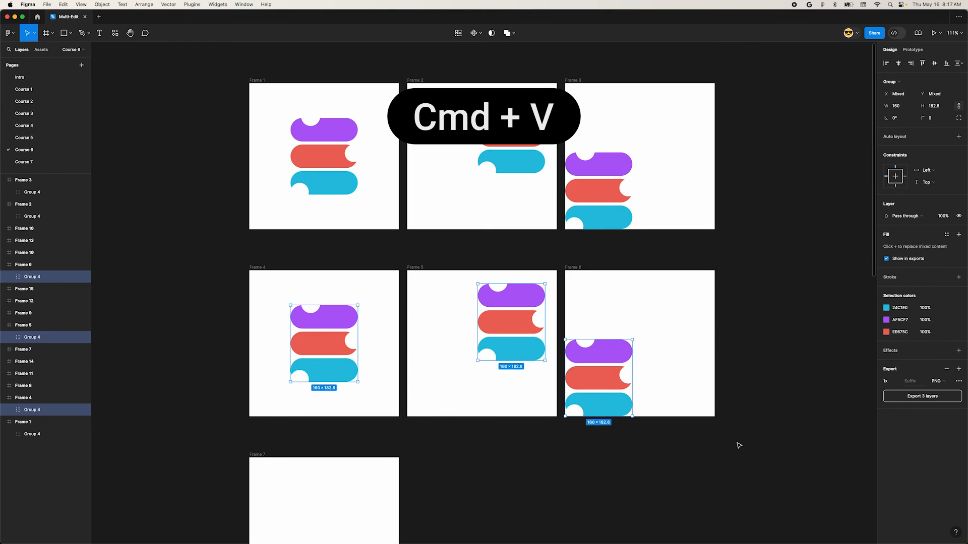
{"action": "key", "text": "cmd+v"}
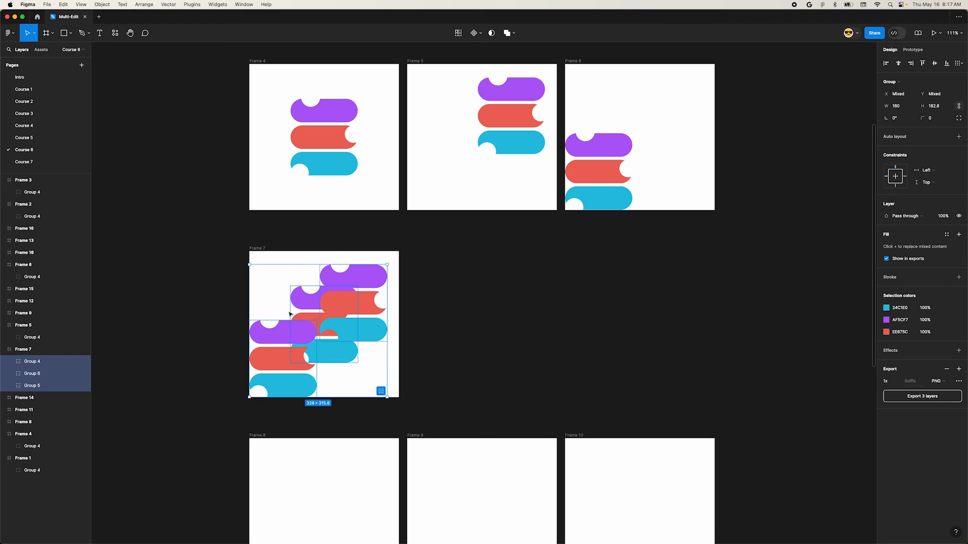
{"action": "scroll", "scroll_direction": "down", "scroll_amount": 3}
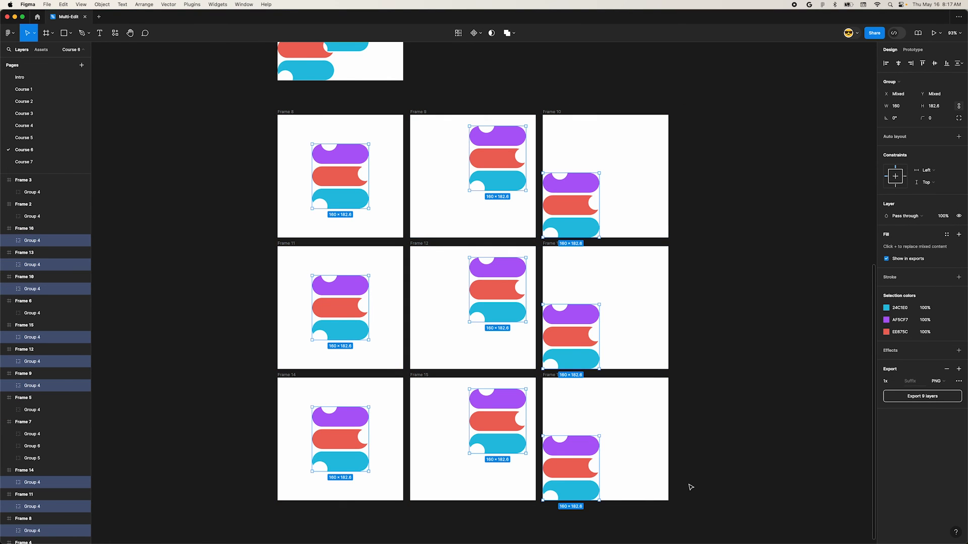
{"action": "left_click", "coordinate": [23, 162]}
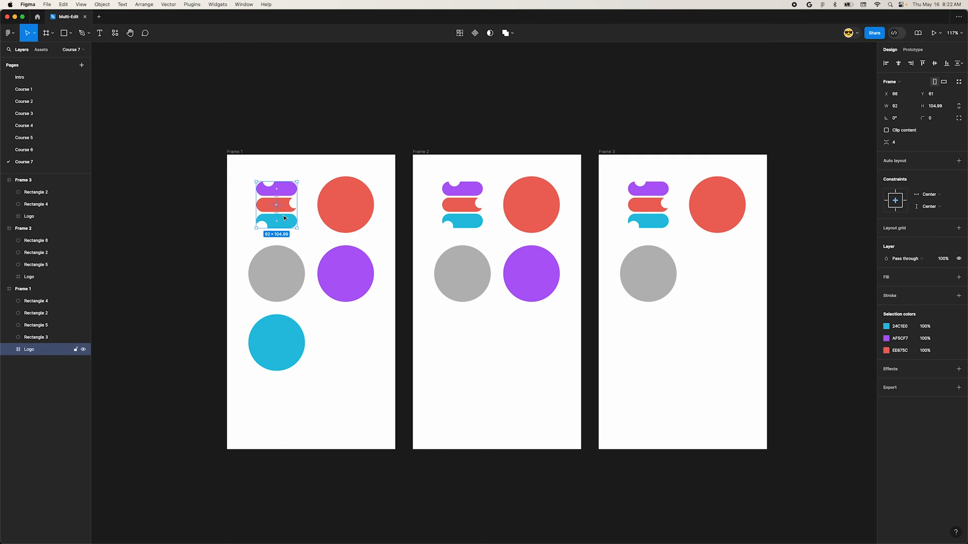
Select the pill-stack logos in all three frames to make one Logo component with instances.
{"action": "left_click_drag", "start_coordinate": [275, 206], "coordinate": [277, 110]}
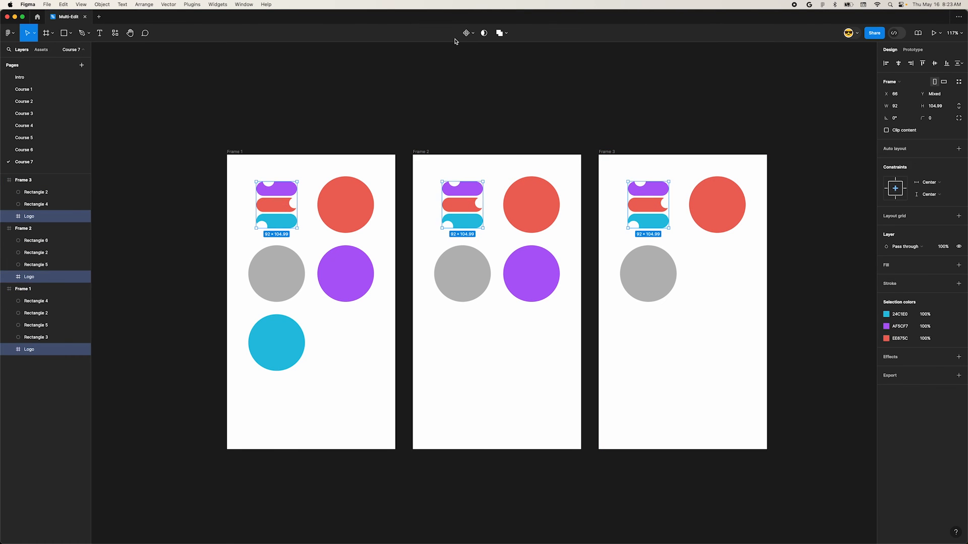
{"action": "mouse_move", "coordinate": [424, 169]}
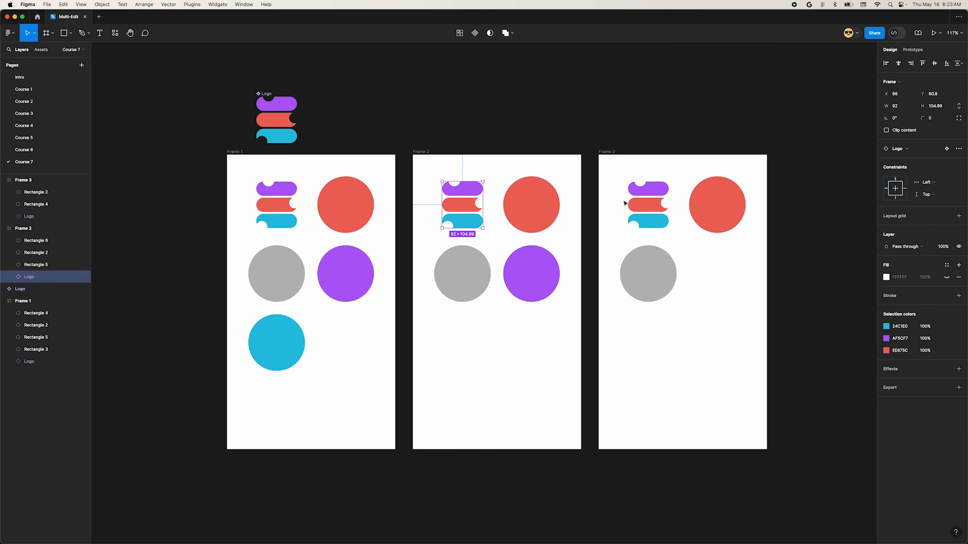
{"action": "left_click", "coordinate": [648, 204]}
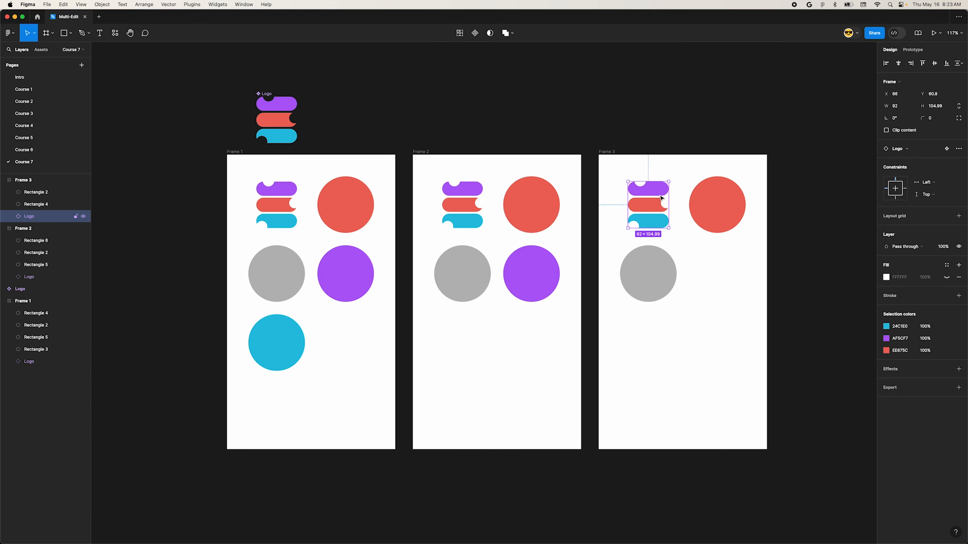